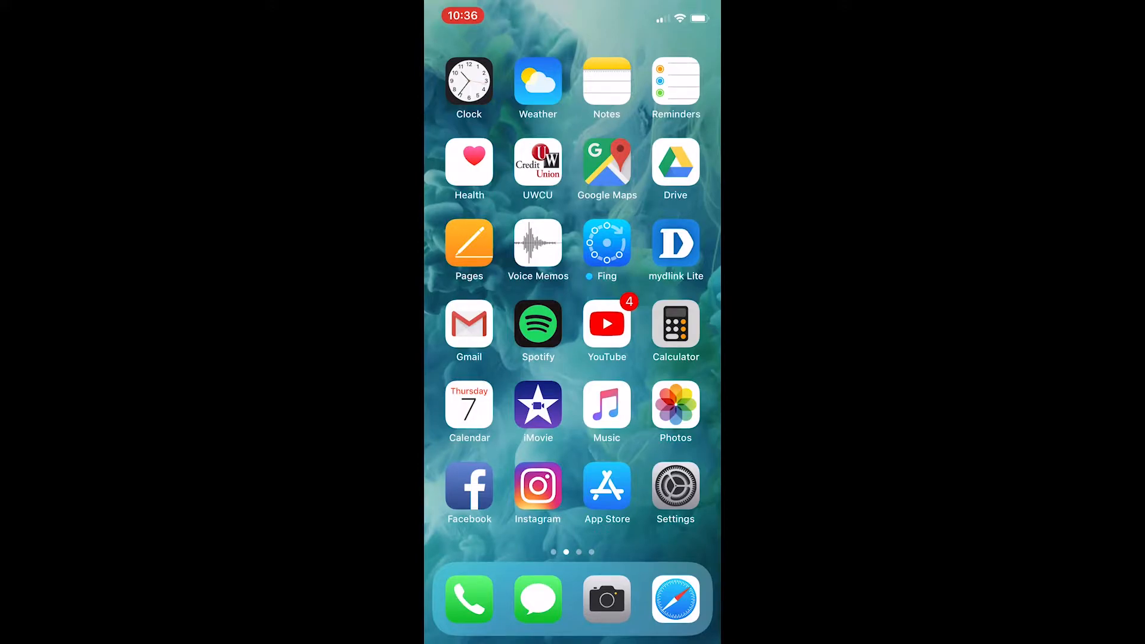
- Launch the App Store from the home screen to its Today page
{"action": "left_click", "coordinate": [606, 485]}
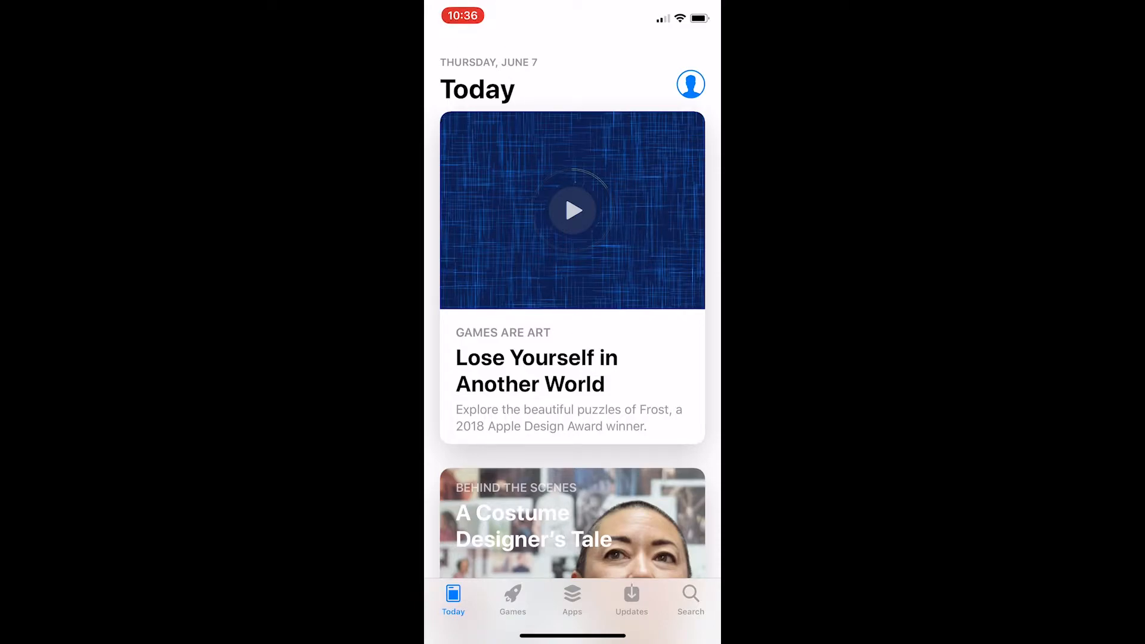
- Go to the Search page and activate its search field for a query
{"action": "left_click", "coordinate": [689, 599]}
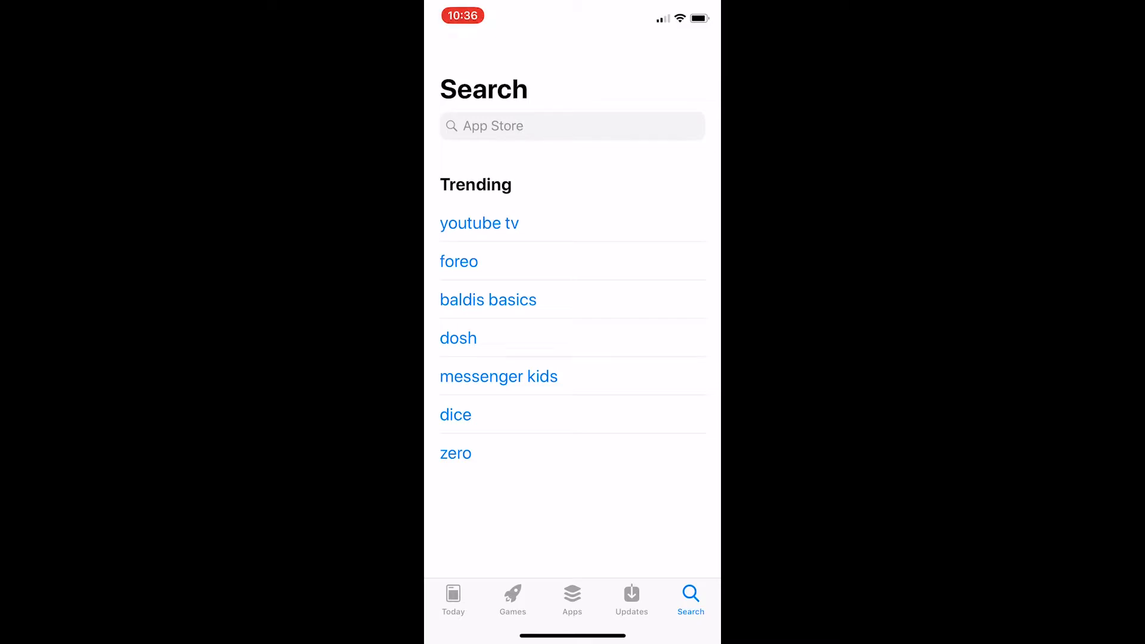
{"action": "left_click", "coordinate": [571, 125]}
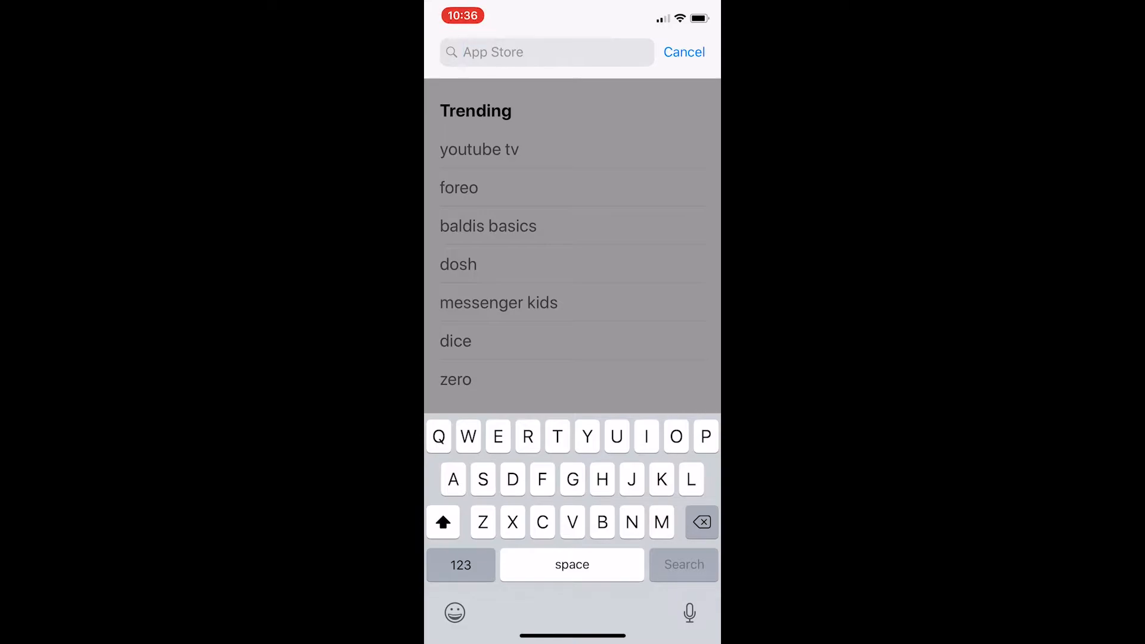
- Search for "Umcmeet" and show the UMCMeet education app in the results
{"action": "type", "text": "Umc"}
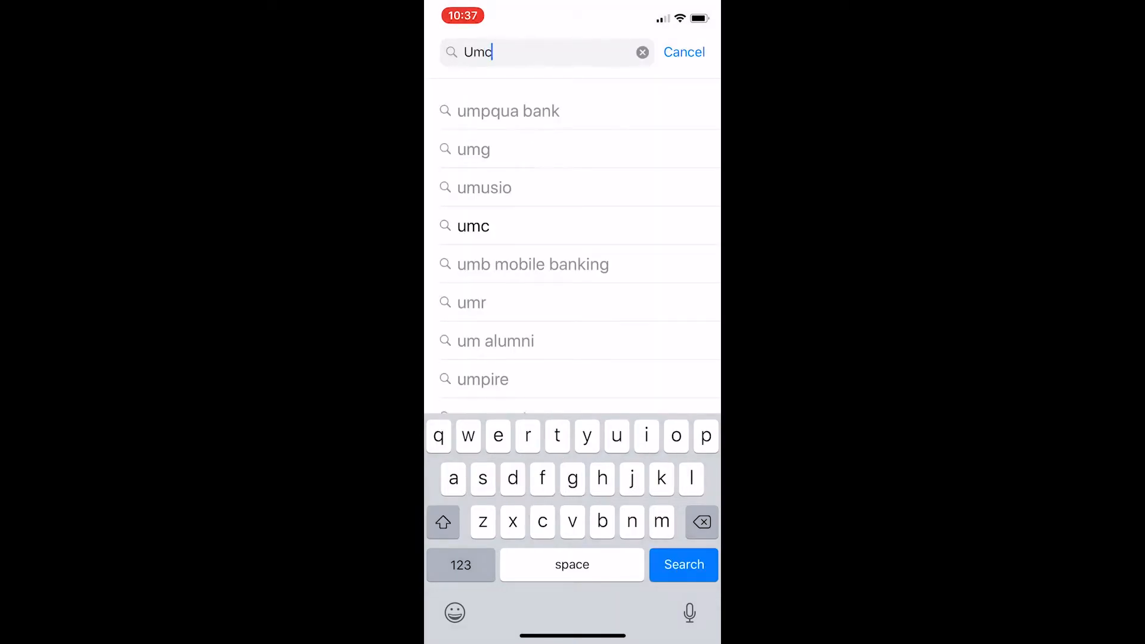
{"action": "type", "text": "meet"}
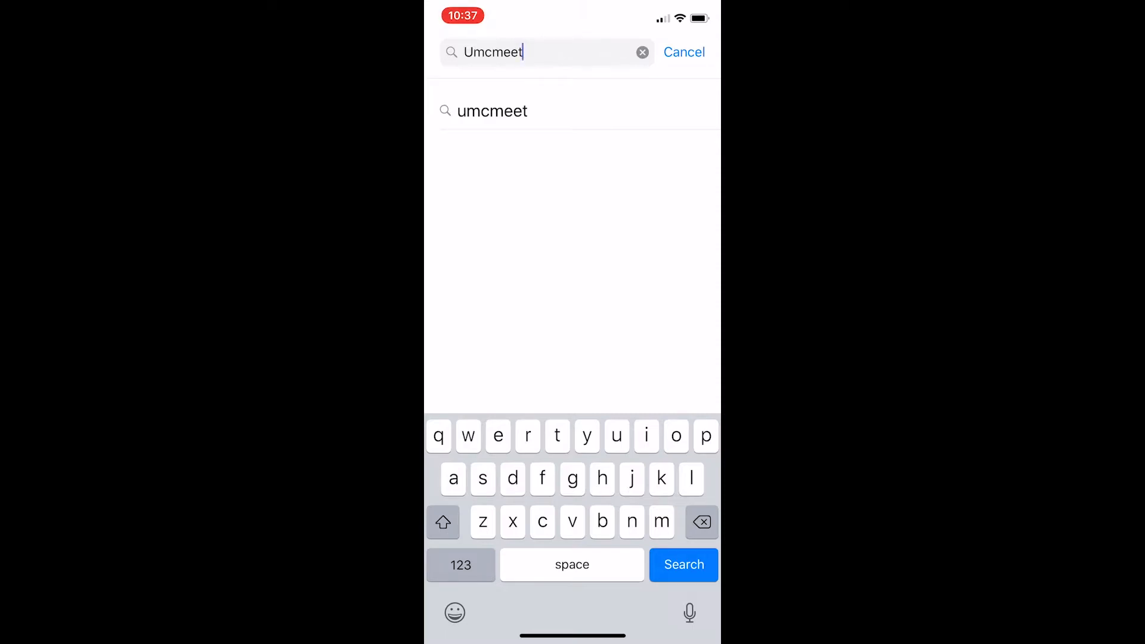
{"action": "left_click", "coordinate": [683, 564]}
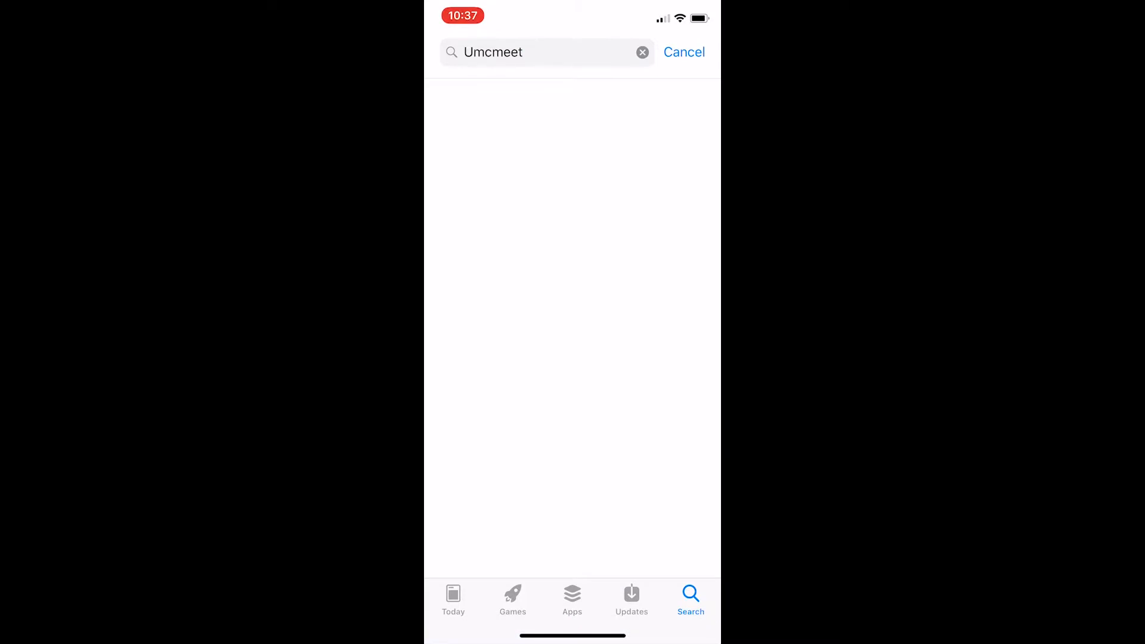
{"action": "key", "text": "enter"}
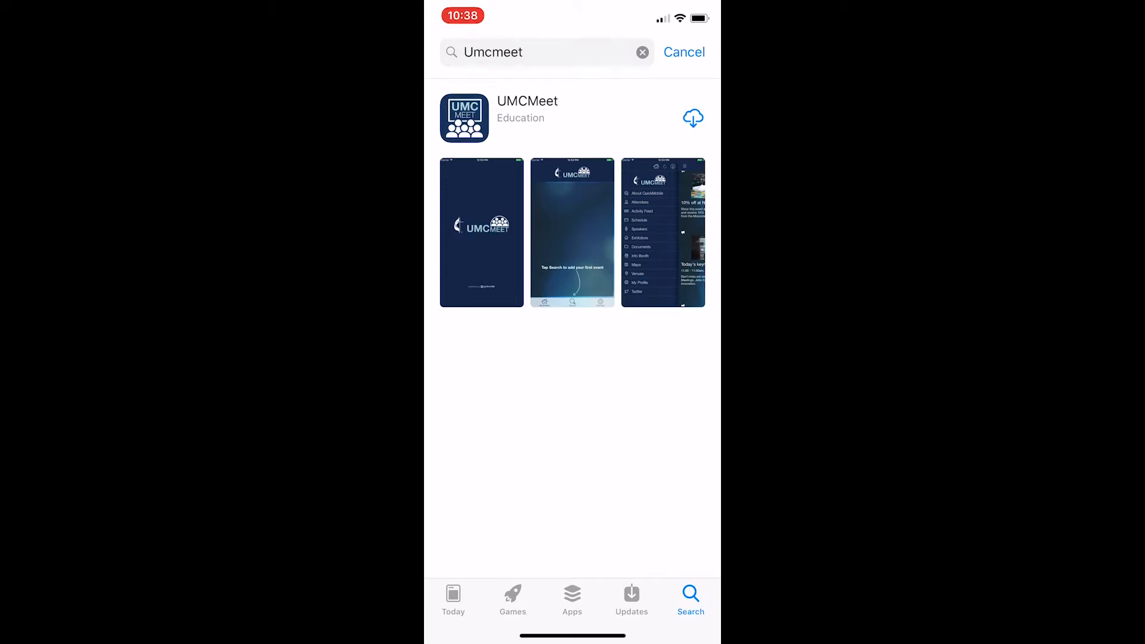
- Download UMCMeet via its cloud icon and wait until it shows OPEN
{"action": "left_click", "coordinate": [691, 118]}
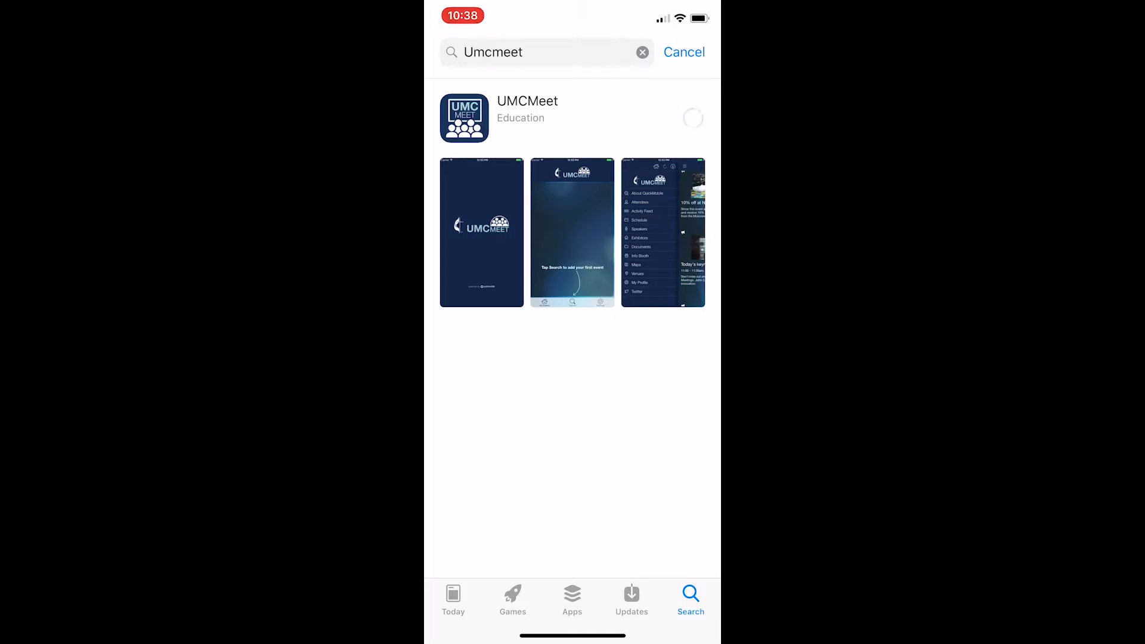
{"action": "left_click", "coordinate": [692, 118]}
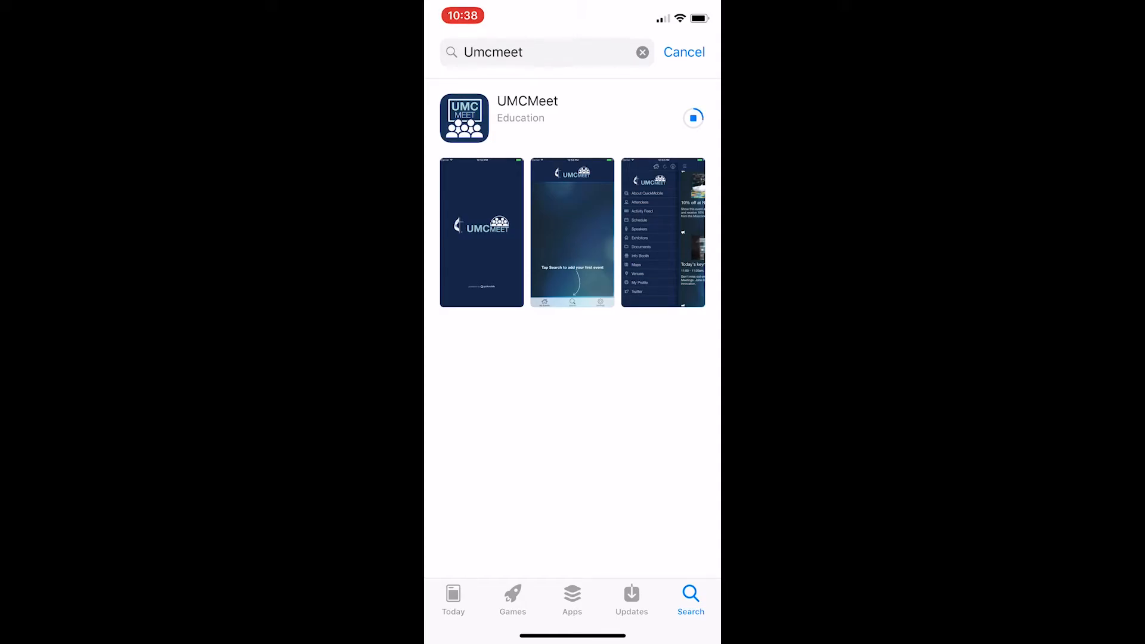
{"action": "left_click", "coordinate": [693, 118]}
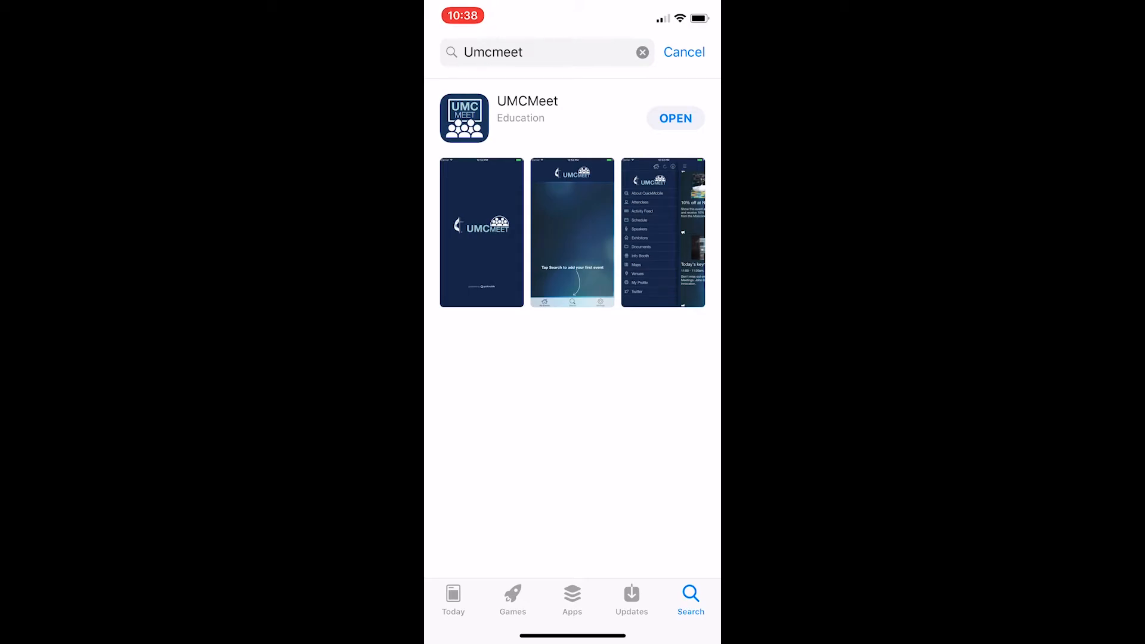
- Launch UMCMeet, allow notifications, and expand Upcoming to show WI Annual Conference 2018
{"action": "left_click", "coordinate": [674, 118]}
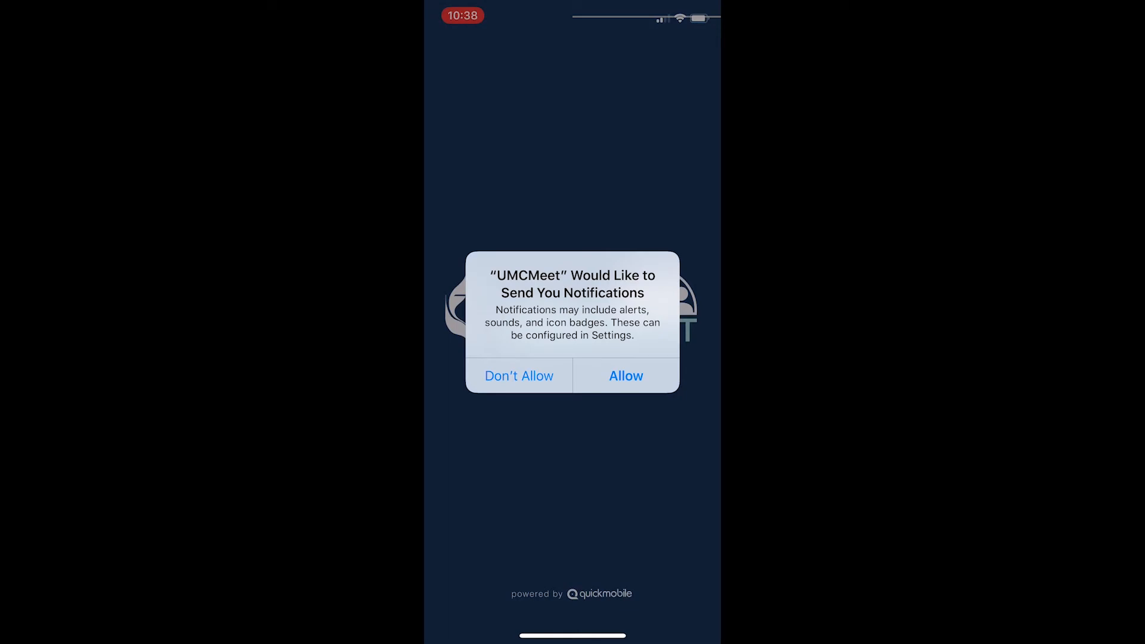
{"action": "left_click", "coordinate": [625, 376]}
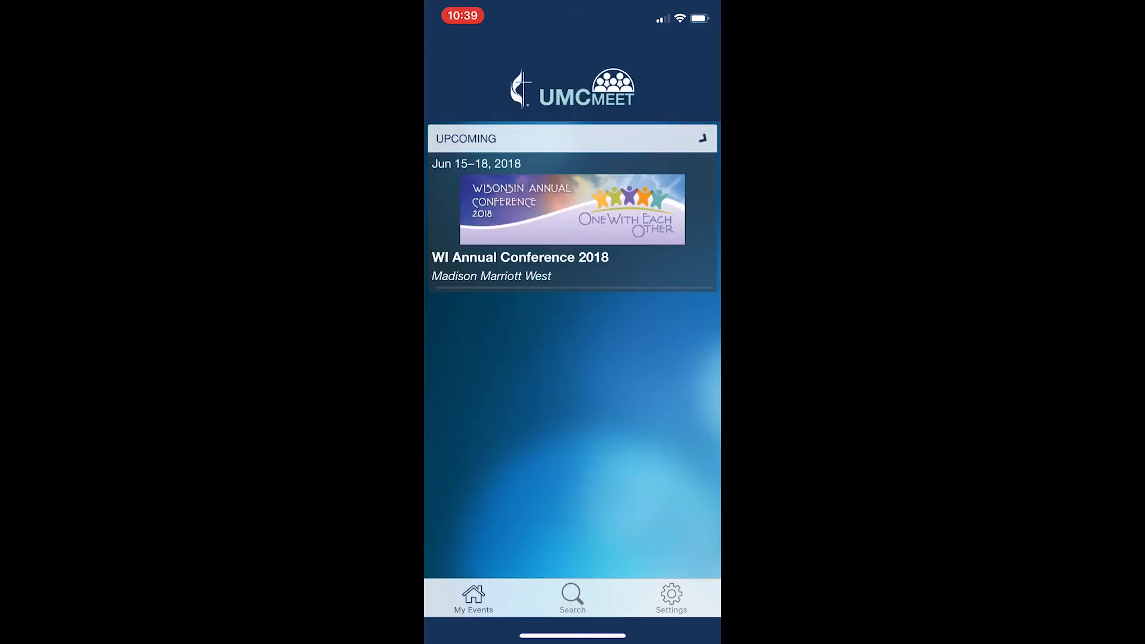
{"action": "left_click", "coordinate": [701, 138]}
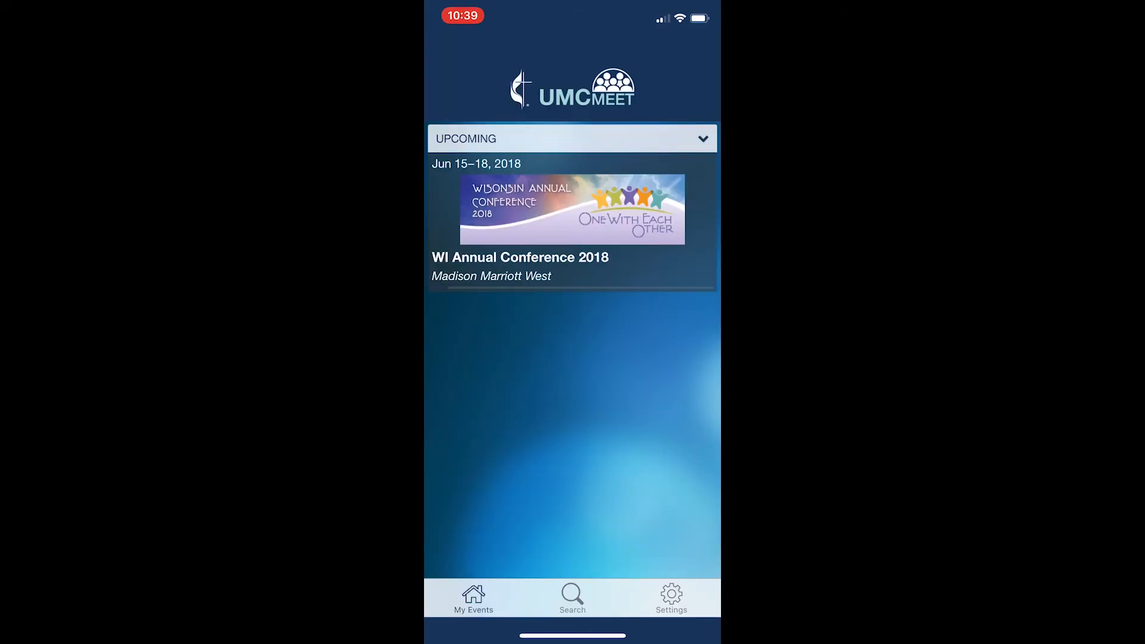